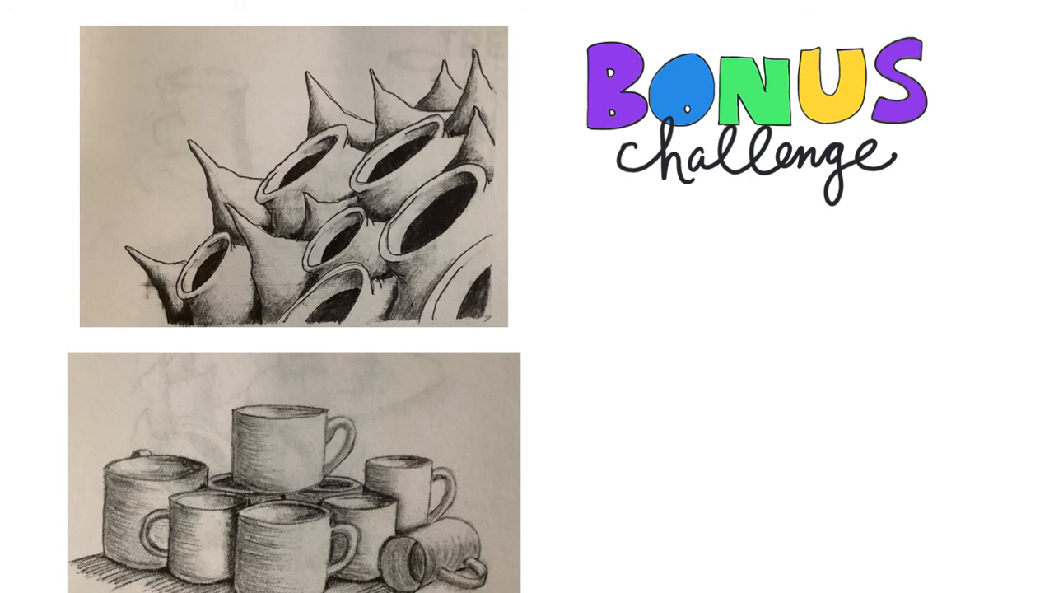
mouse_move(342, 198)
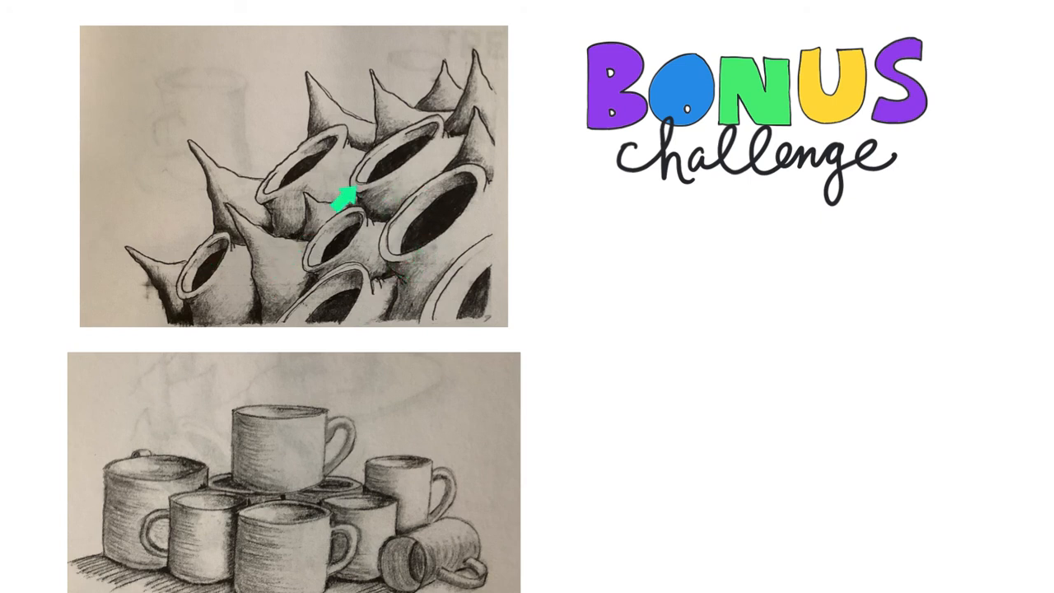
mouse_move(424, 527)
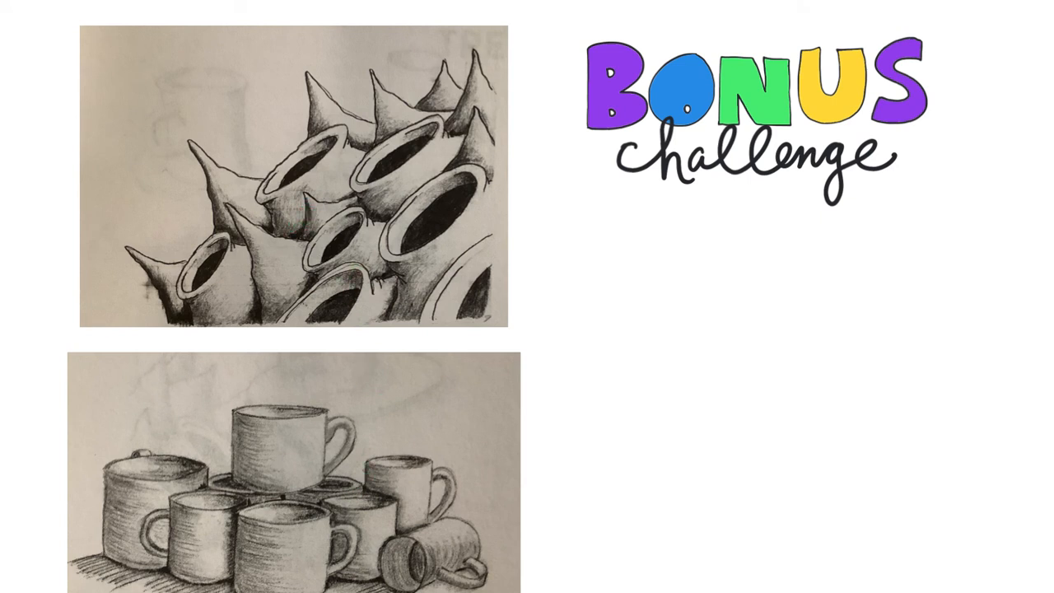
mouse_move(426, 286)
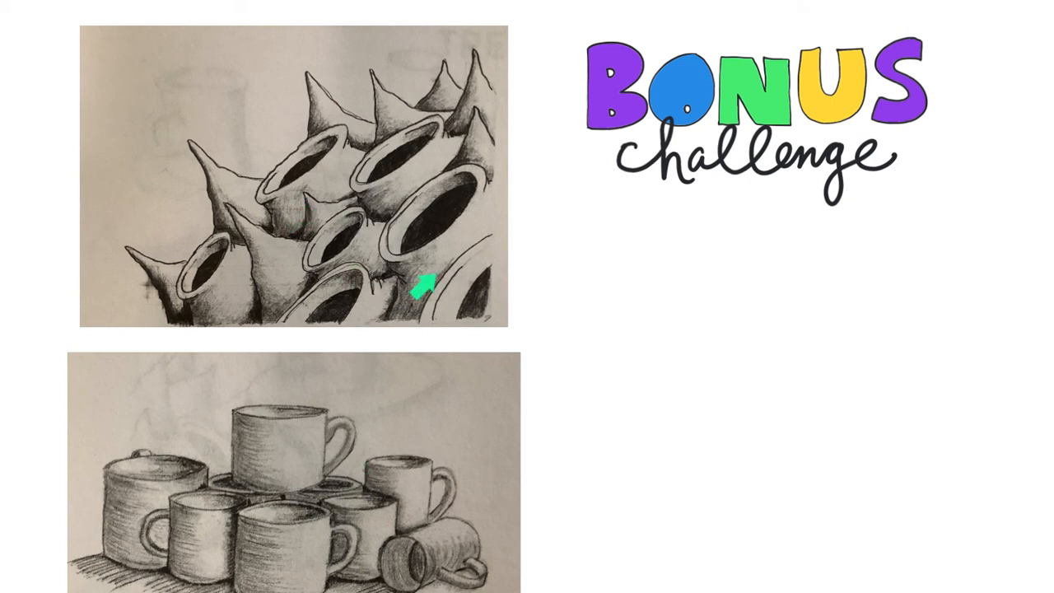